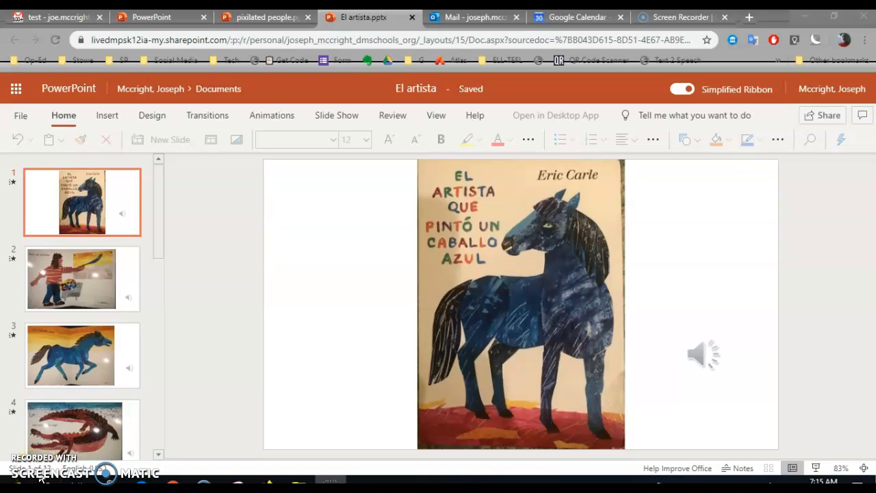
mouse_move(219, 285)
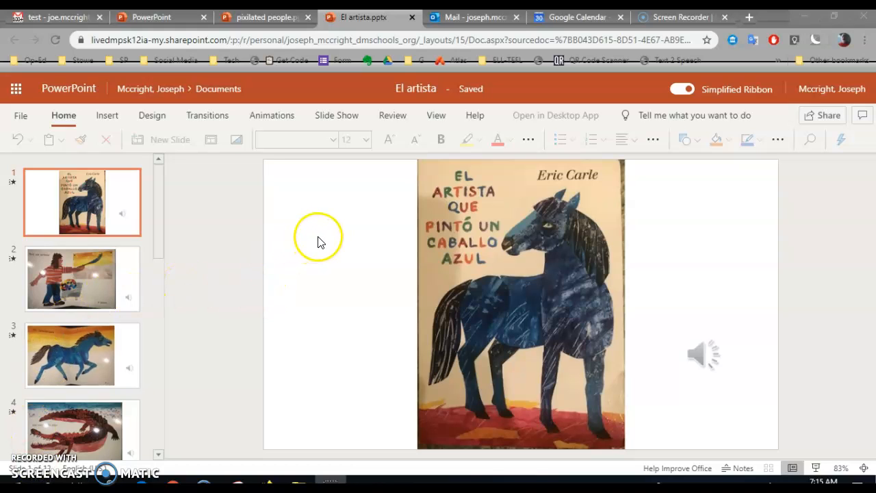
mouse_move(21, 123)
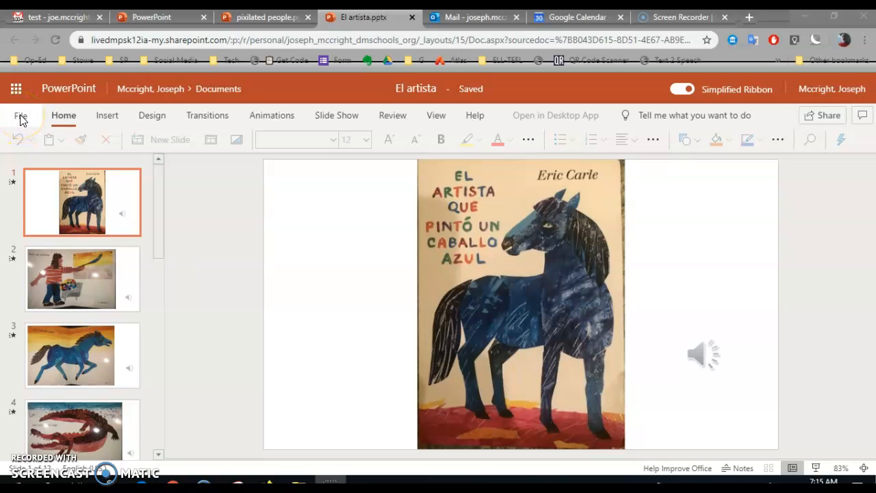
Show the Share options for El artista from the File menu
left_click(21, 115)
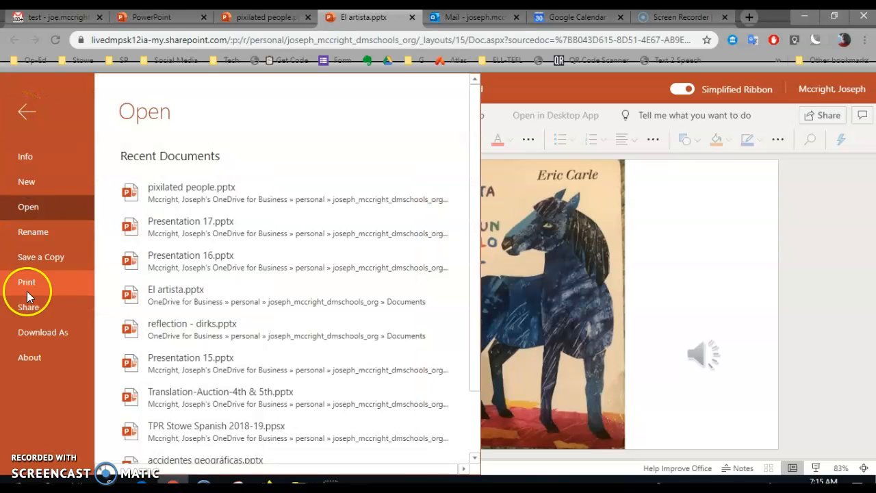
mouse_move(29, 307)
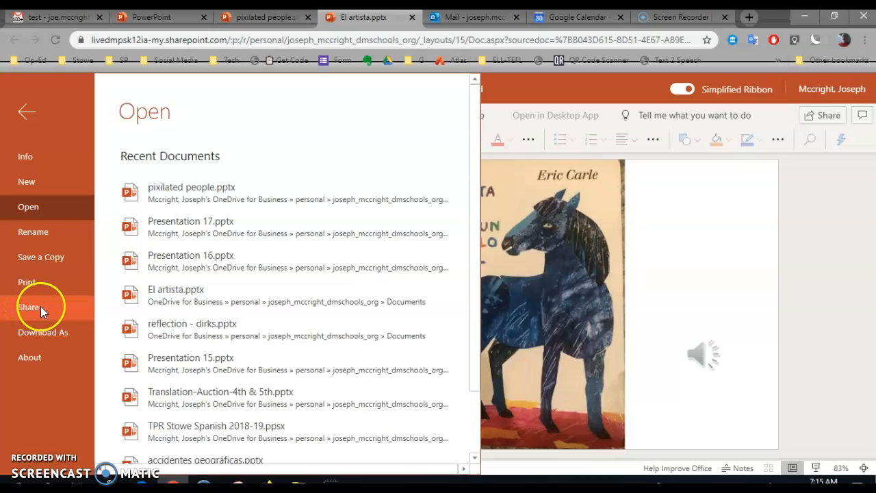
left_click(29, 306)
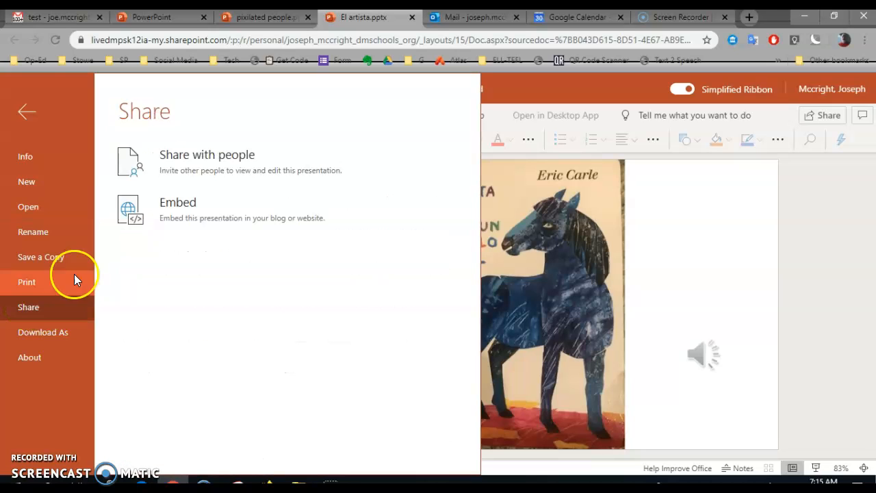
Start sharing El artista with people to reach the send-link form
left_click(26, 111)
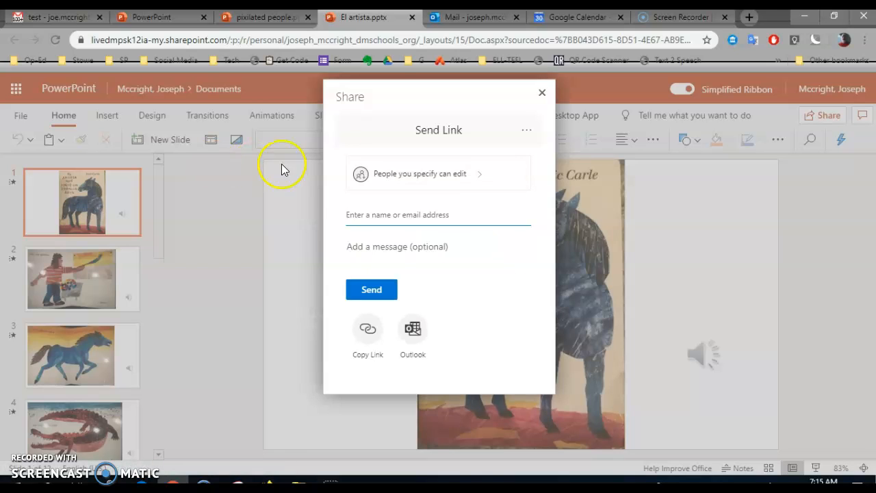
mouse_move(465, 174)
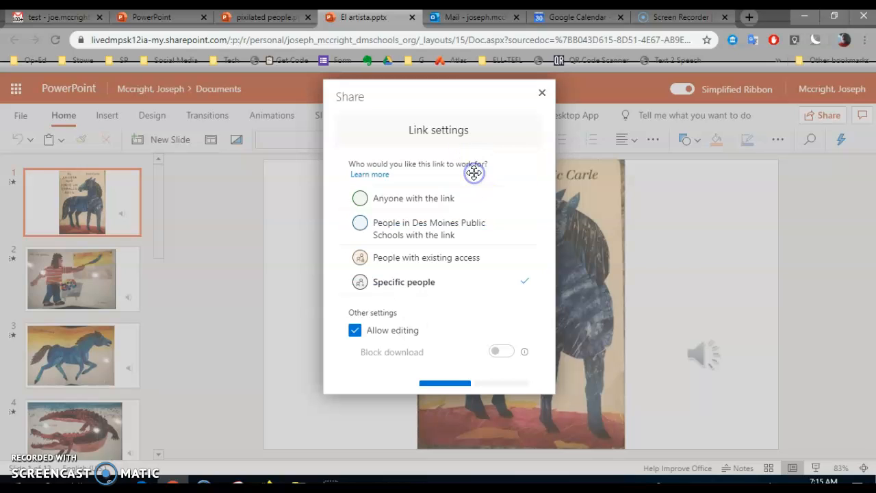
Change the link to 'Anyone with the link' with editing turned off, and apply
left_click(360, 198)
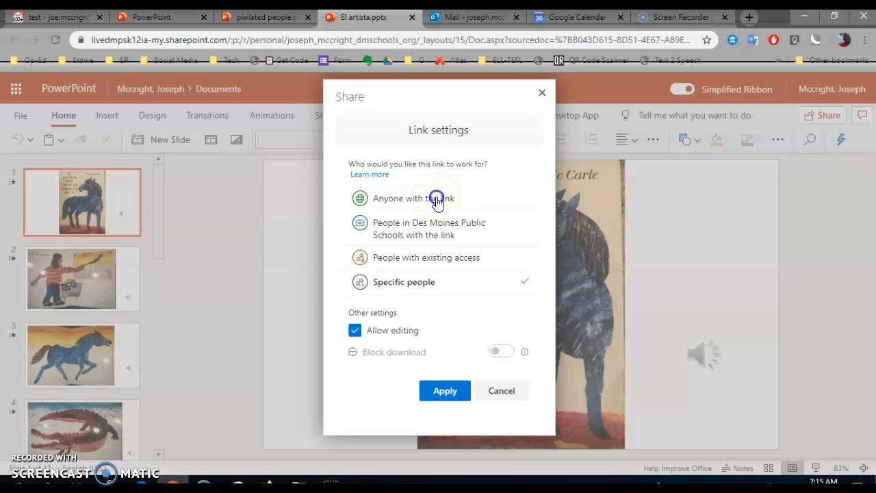
left_click(414, 197)
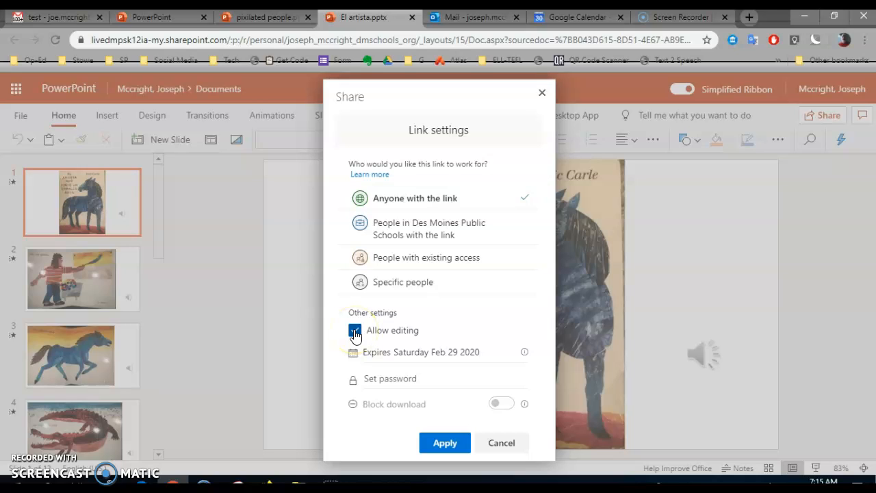
left_click(355, 330)
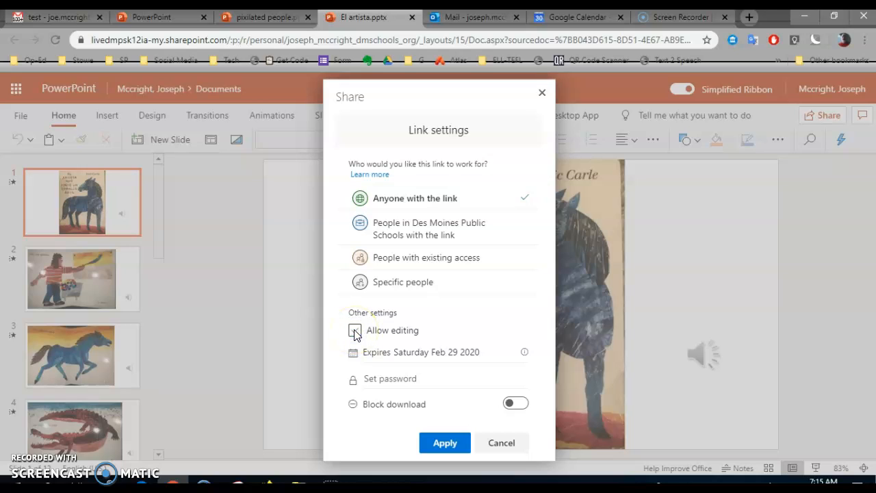
left_click(355, 329)
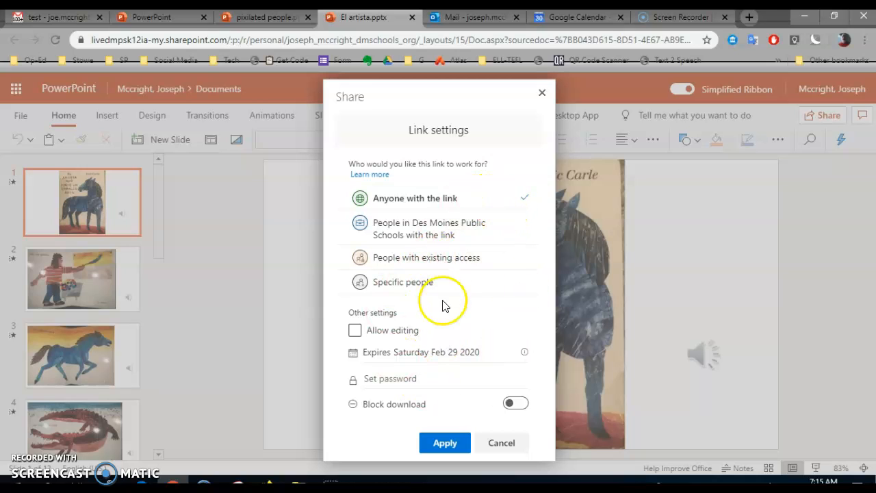
mouse_move(429, 341)
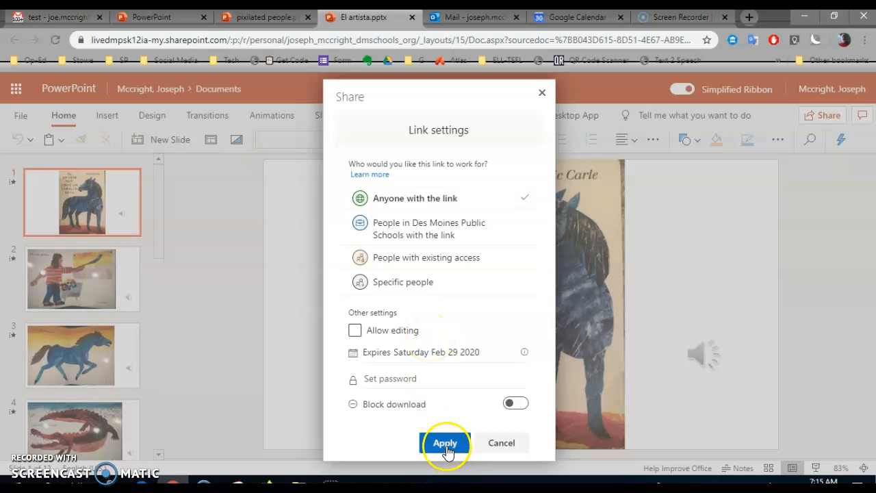
left_click(444, 443)
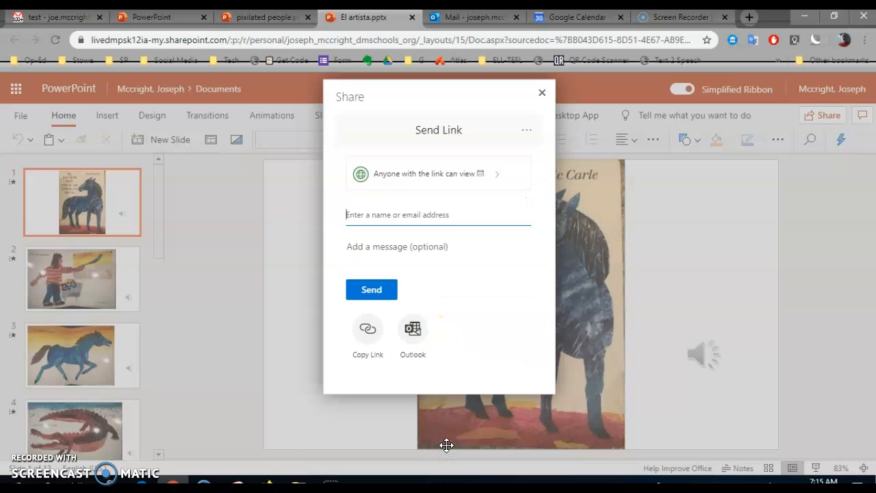
Send the view-only El artista link into a new Outlook email draft
left_click(419, 214)
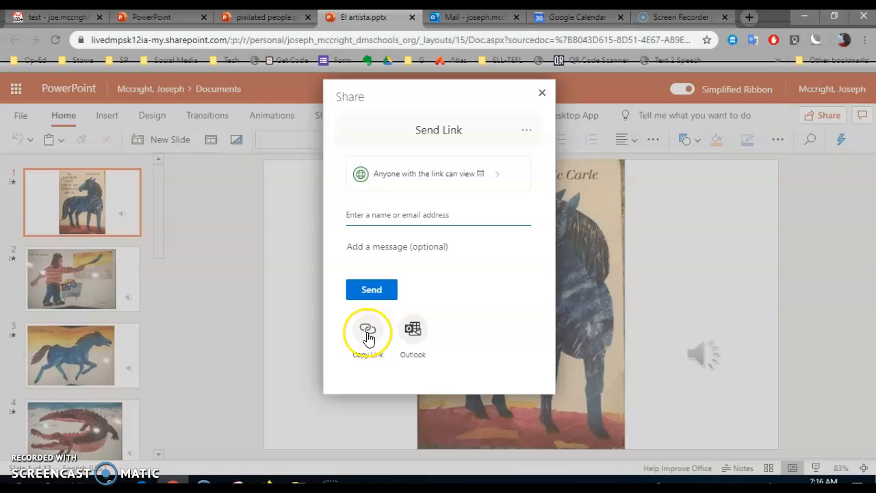
mouse_move(413, 336)
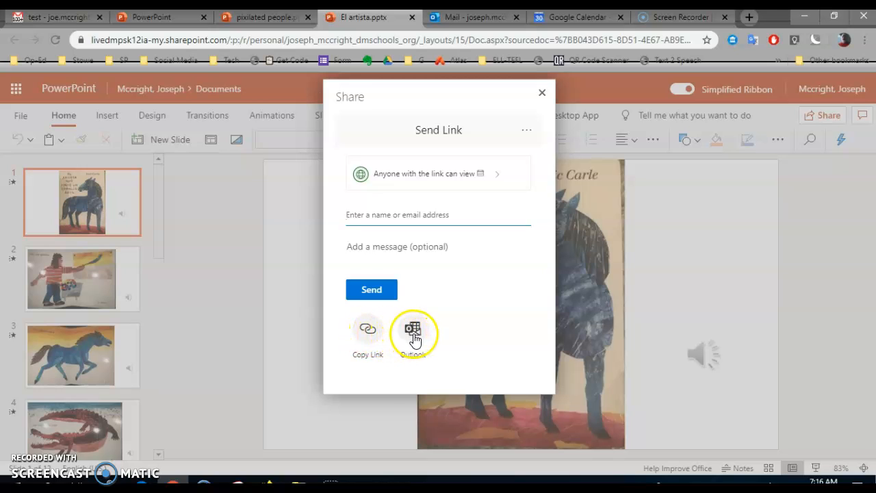
left_click(414, 332)
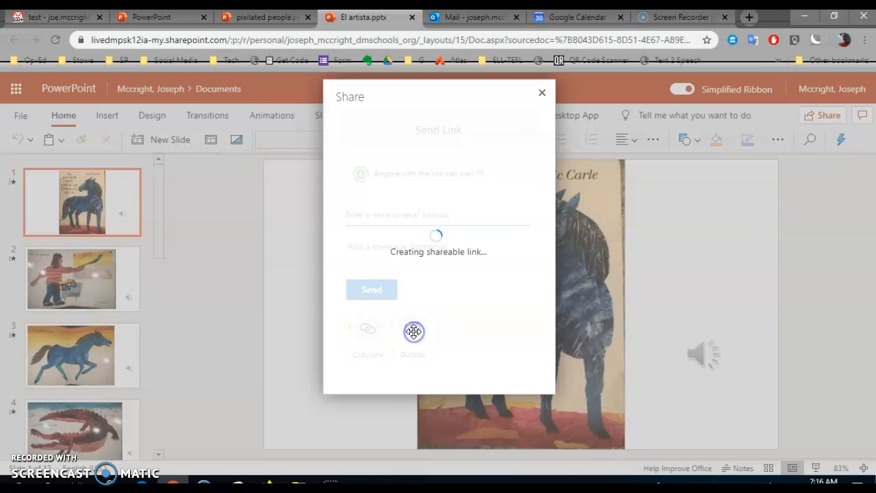
left_click(414, 332)
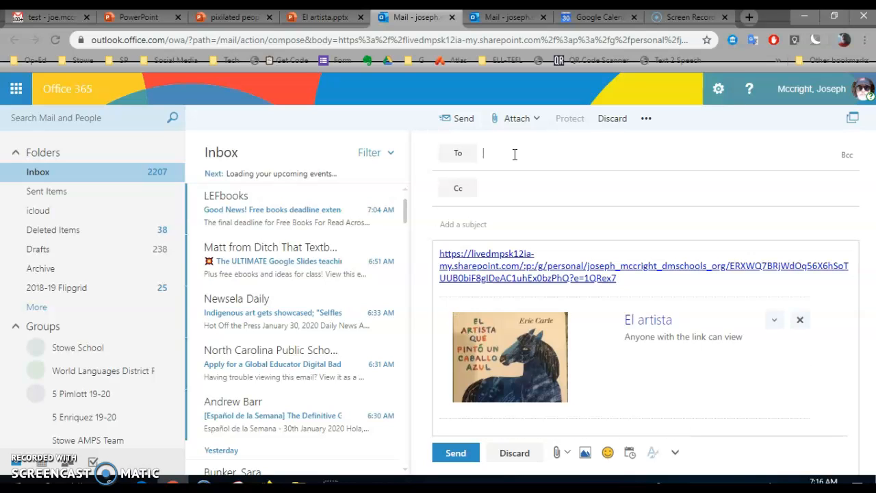
type("Peterson")
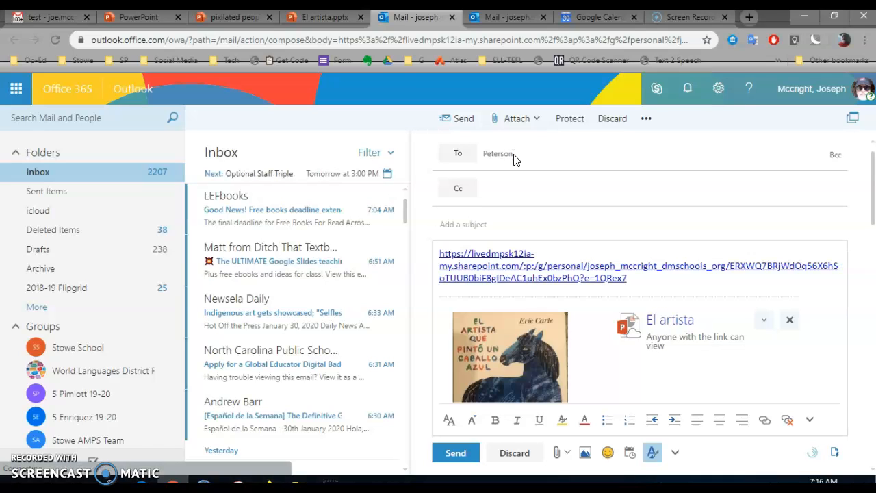
type("Peterson")
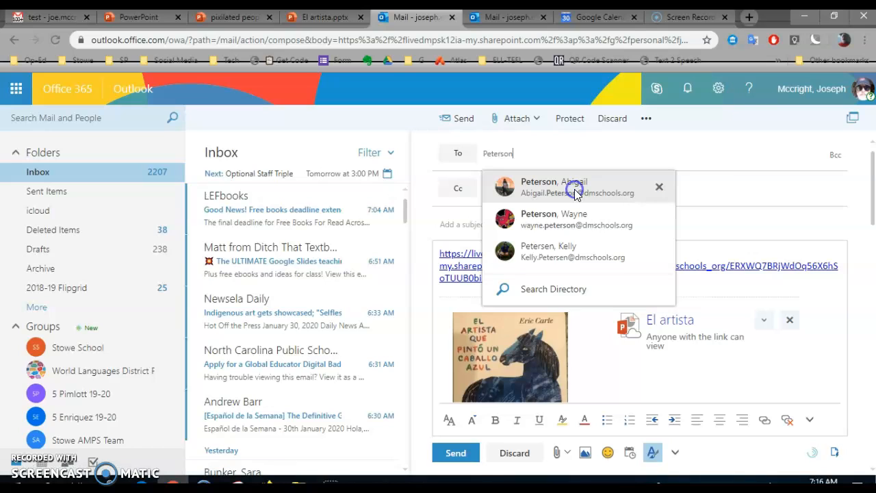
left_click(574, 187)
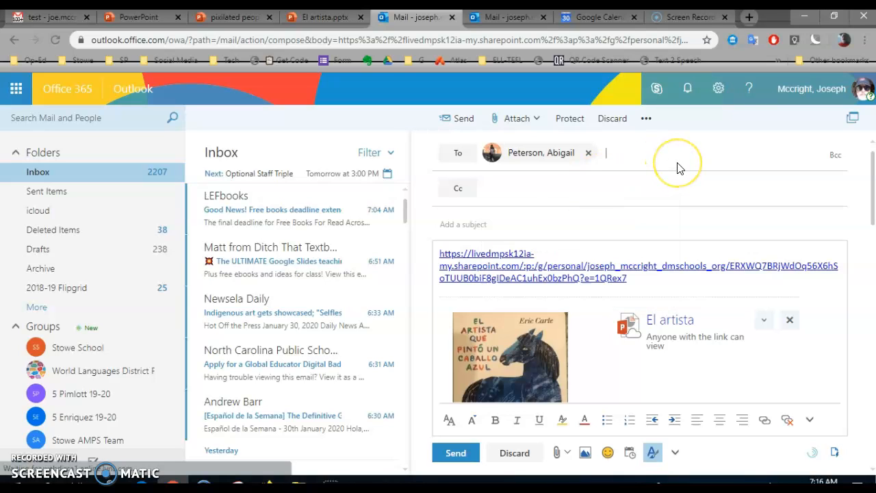
mouse_move(680, 169)
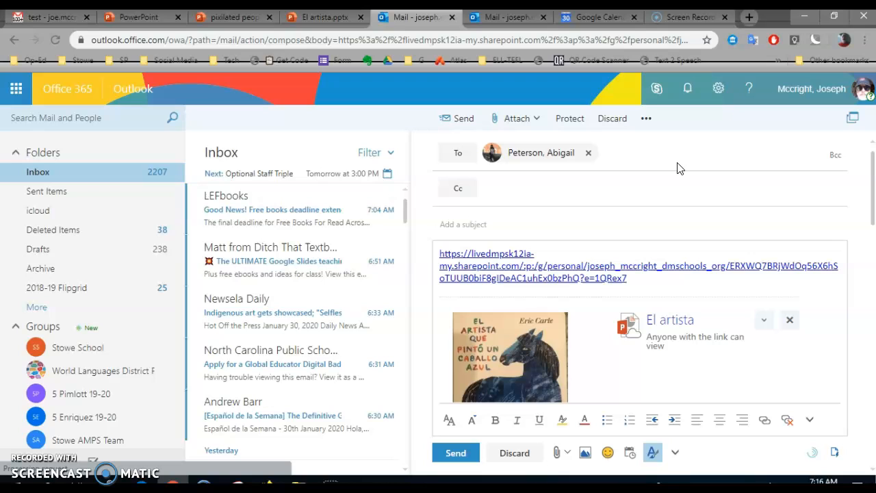
type("McCright")
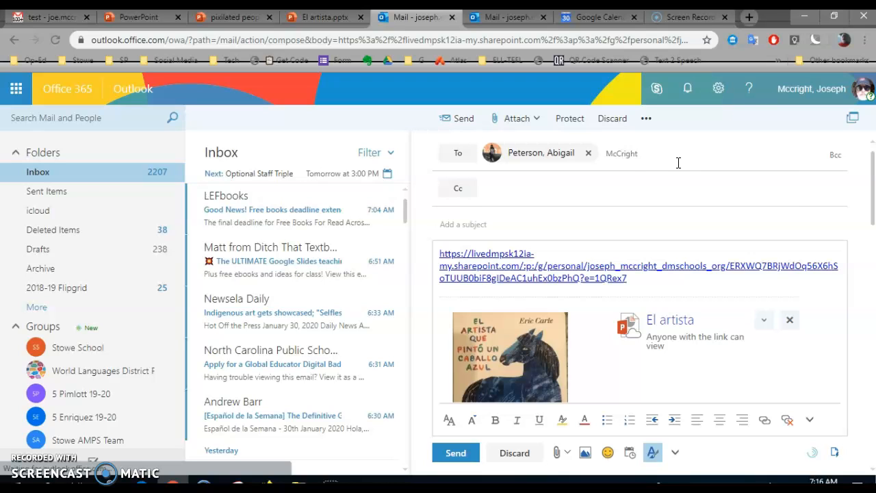
type("McCright")
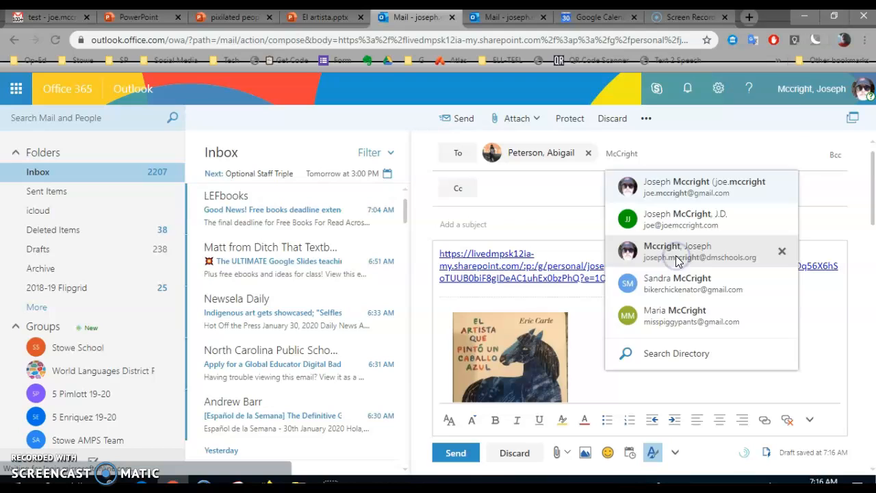
left_click(677, 251)
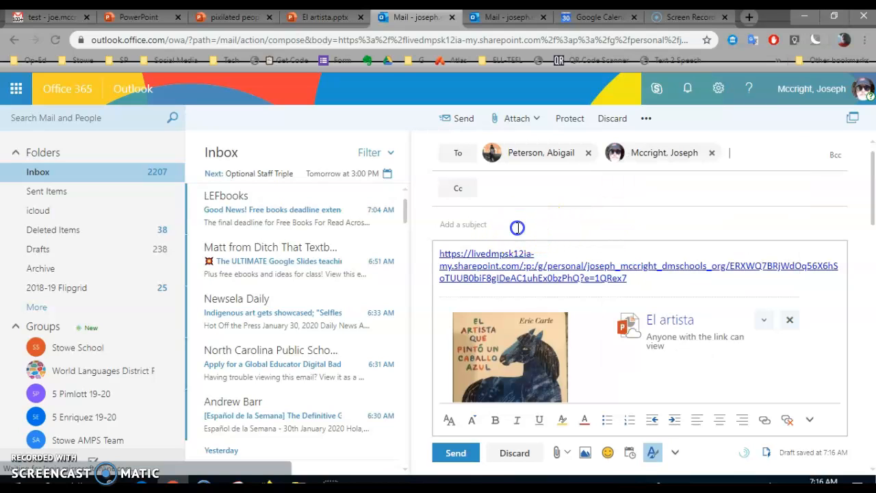
Enter the subject 'powerpoint' and send the email
type("p")
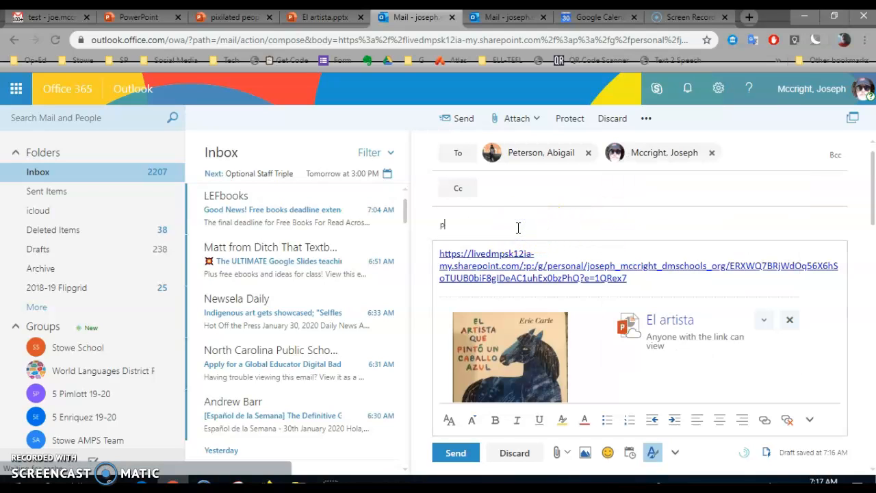
type("owerpoi")
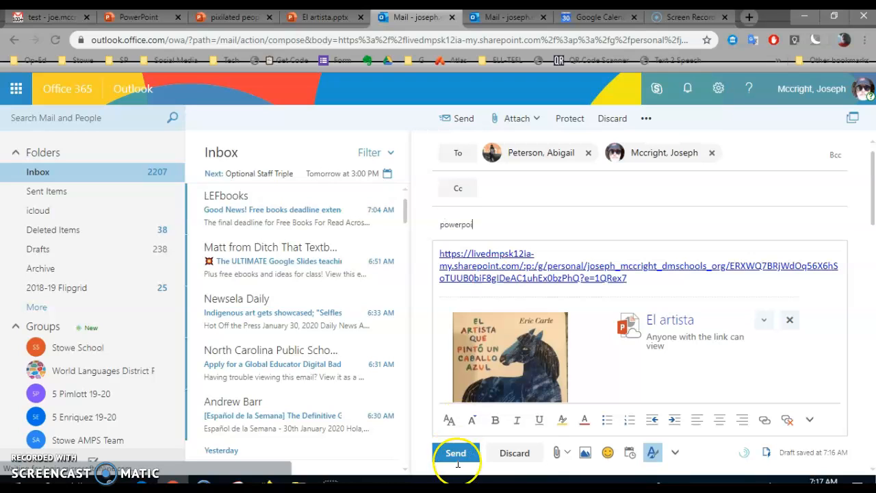
type("nt")
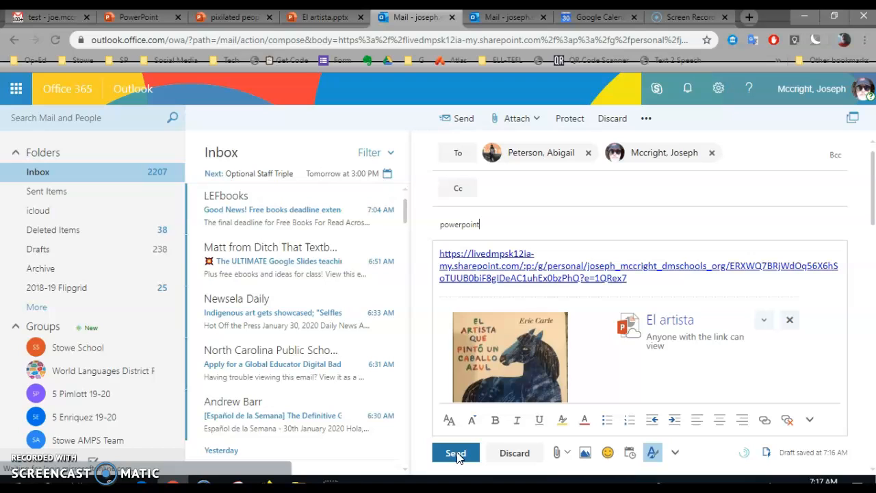
left_click(456, 453)
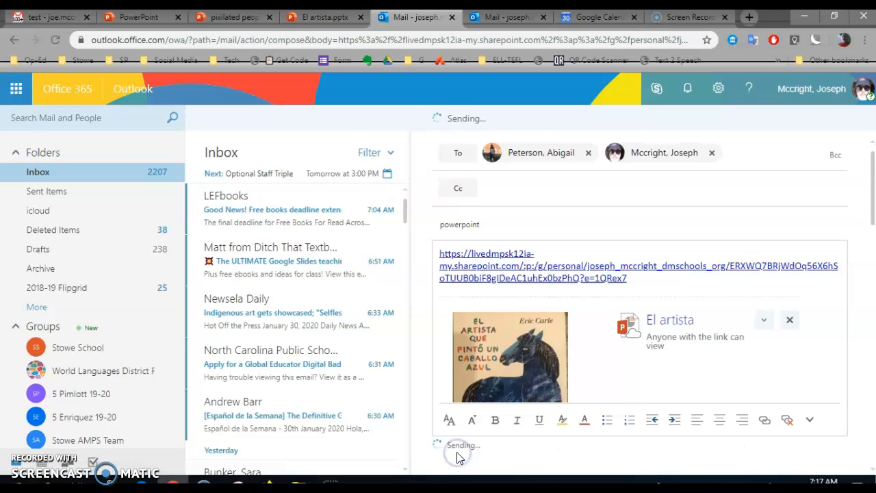